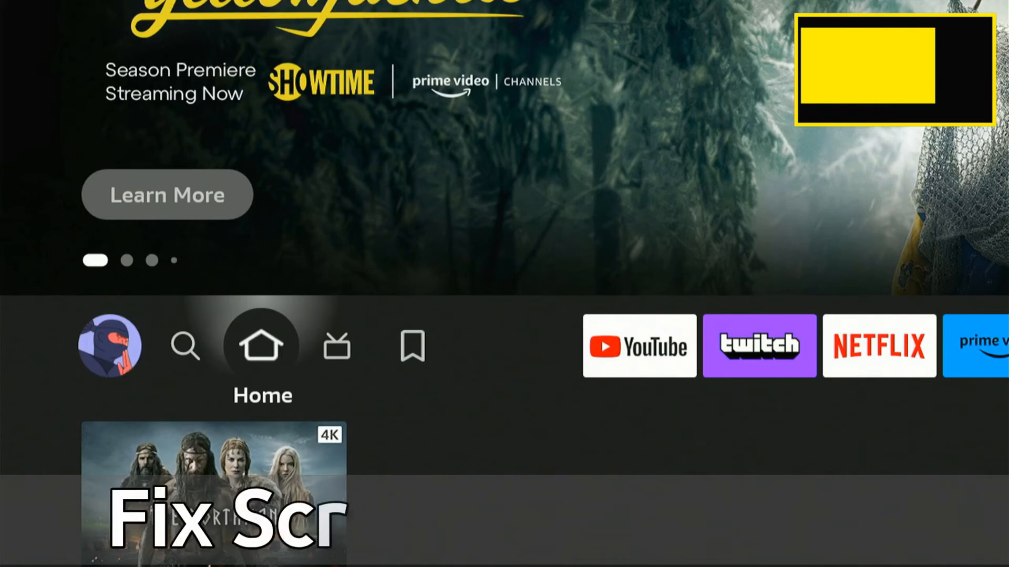
Reach the Settings gear from the zoomed-in Home menu and enter Settings.
{"action": "left_click", "coordinate": [412, 281]}
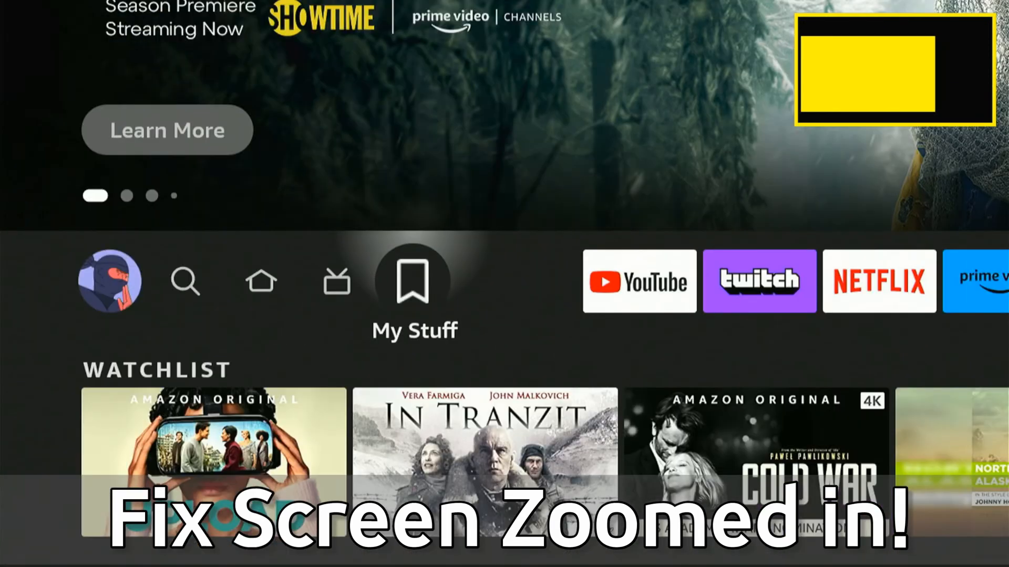
{"action": "left_click", "coordinate": [336, 281]}
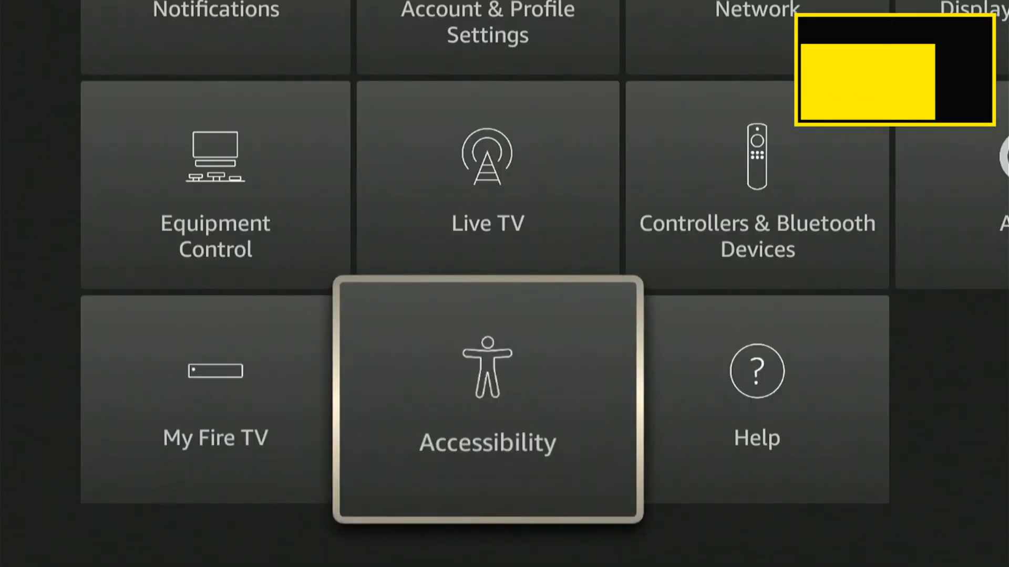
Switch Screen Magnifier to OFF under Accessibility and return to the settings grid.
{"action": "left_click", "coordinate": [486, 396]}
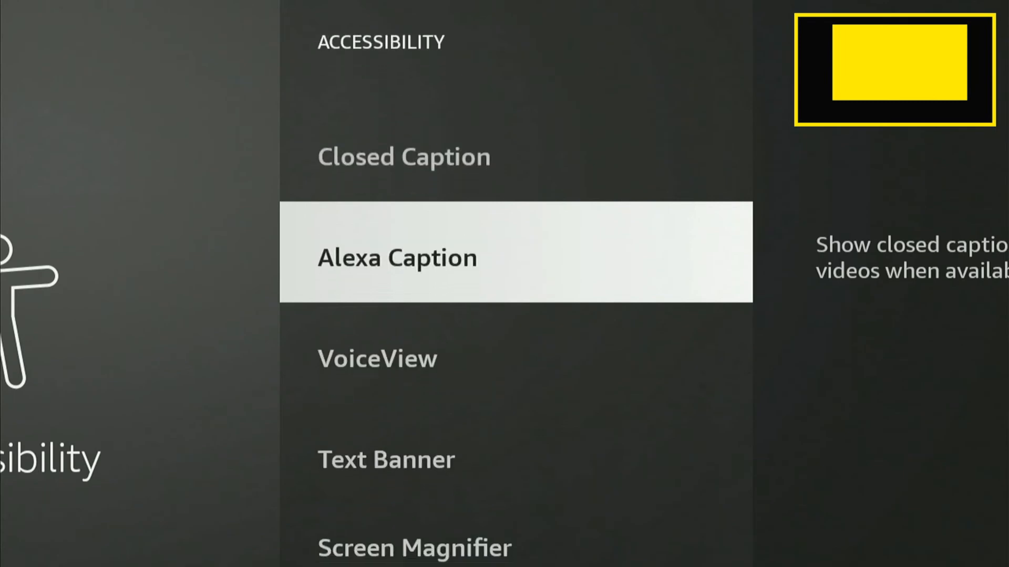
{"action": "scroll", "scroll_direction": "down", "scroll_amount": 3}
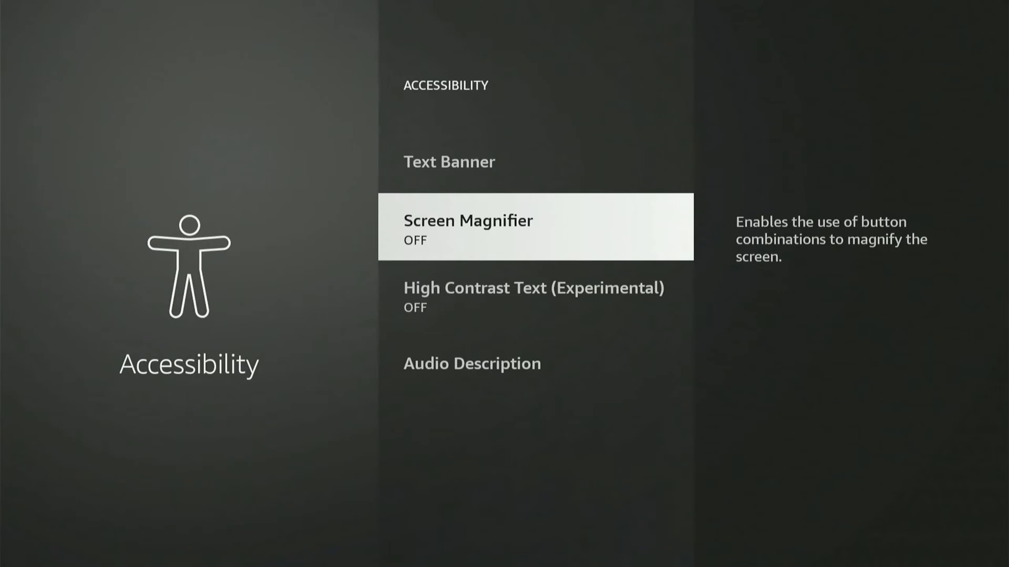
{"action": "key", "text": "Back"}
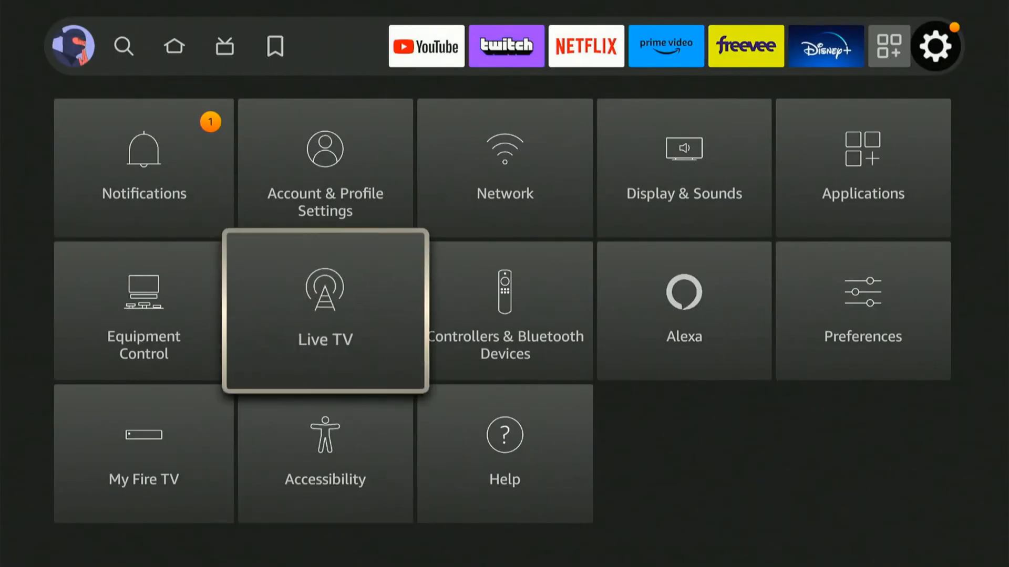
Go into Display & Sounds > Display and bring Calibrate Display (No Scale) into view.
{"action": "left_click", "coordinate": [683, 167]}
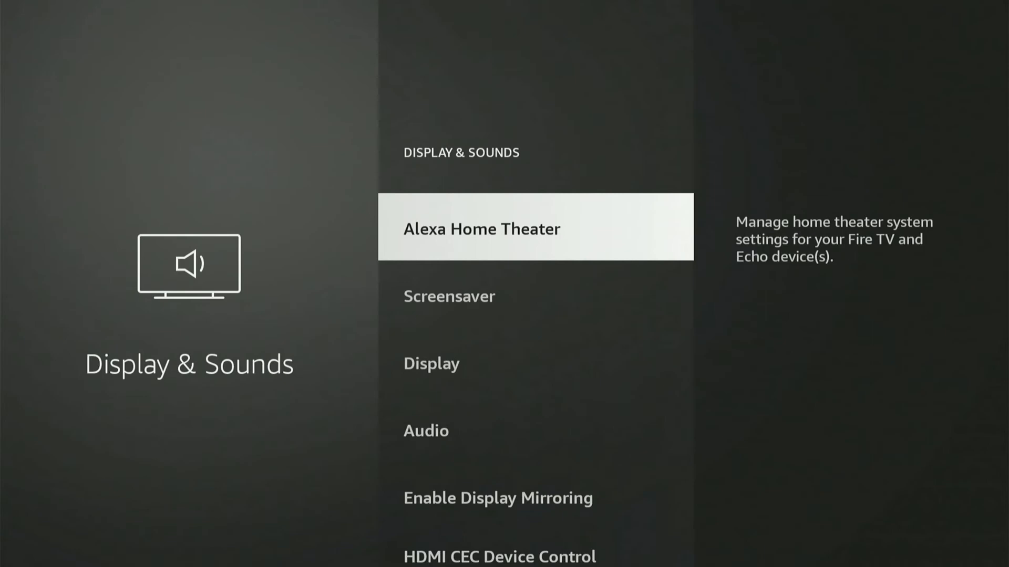
{"action": "left_click", "coordinate": [431, 363]}
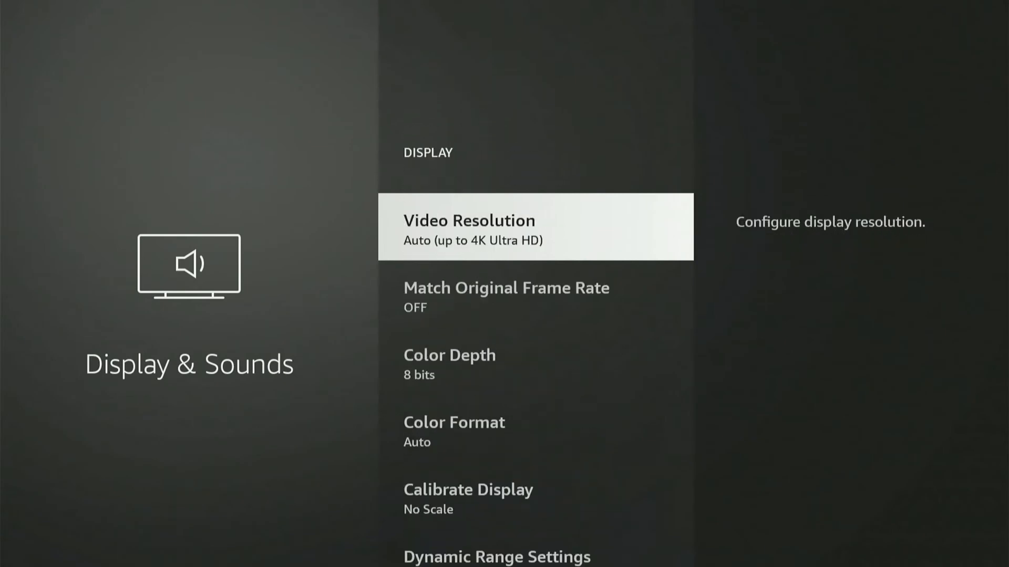
{"action": "scroll", "scroll_direction": "down", "scroll_amount": 3}
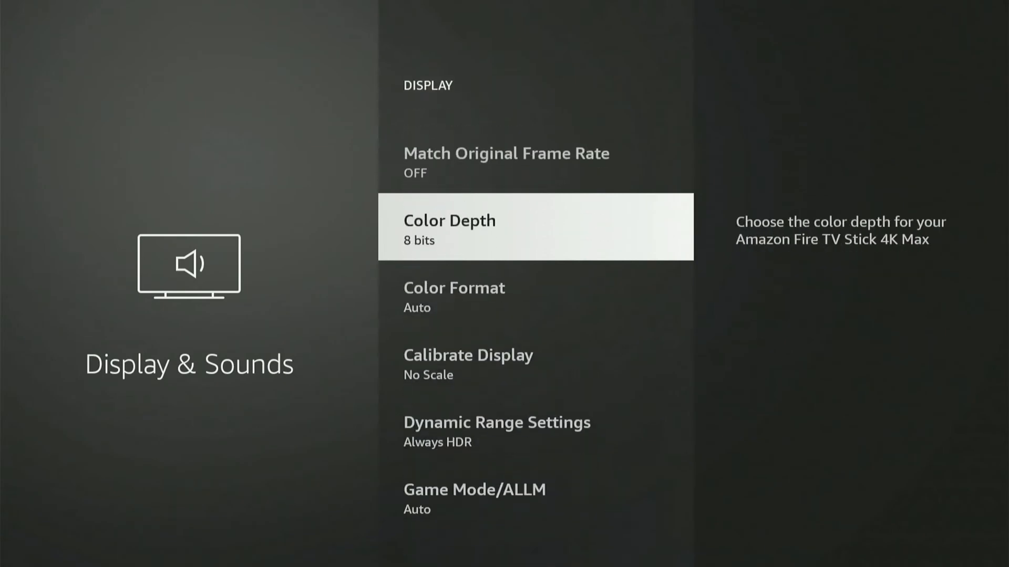
{"action": "scroll", "scroll_direction": "down", "scroll_amount": 3}
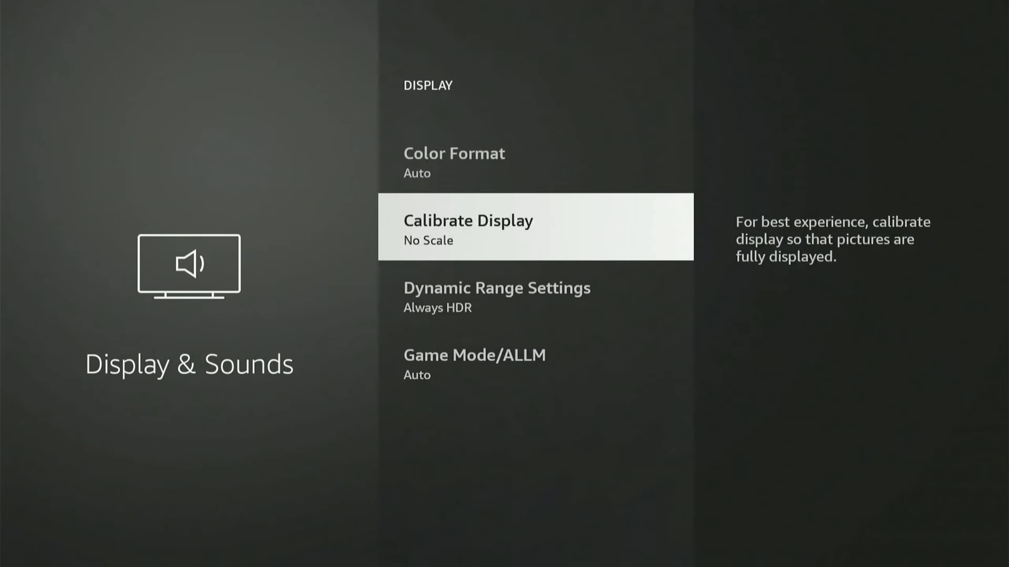
Run Calibrate Display, shrink the picture until all edge arrows show, and accept.
{"action": "left_click", "coordinate": [534, 227]}
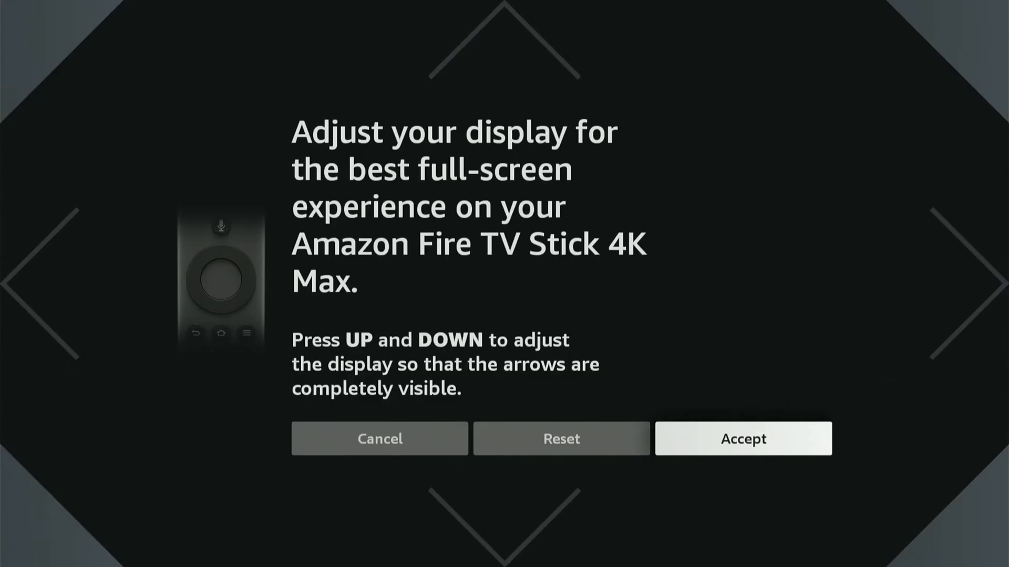
{"action": "key", "text": "Down"}
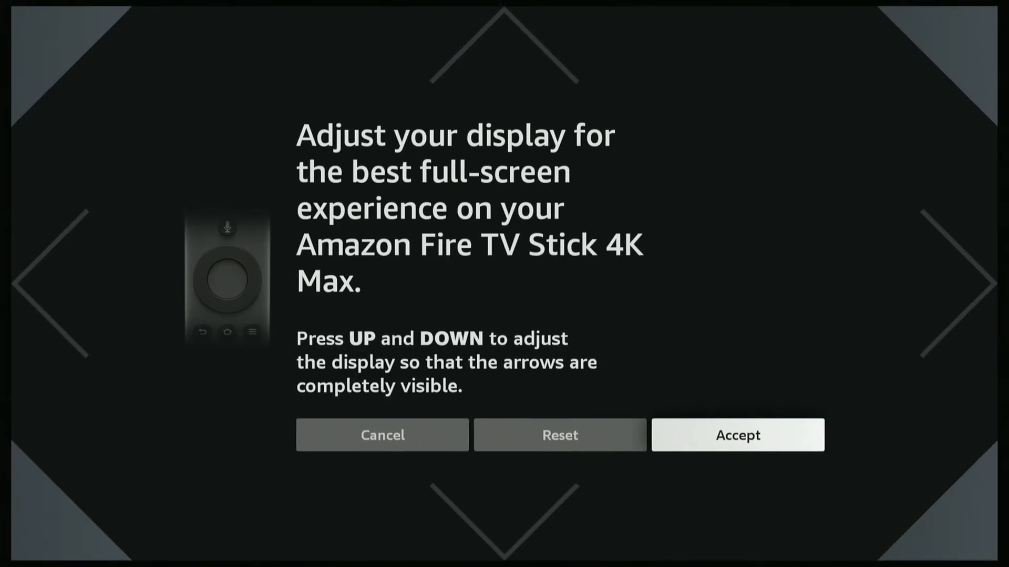
{"action": "key", "text": "down"}
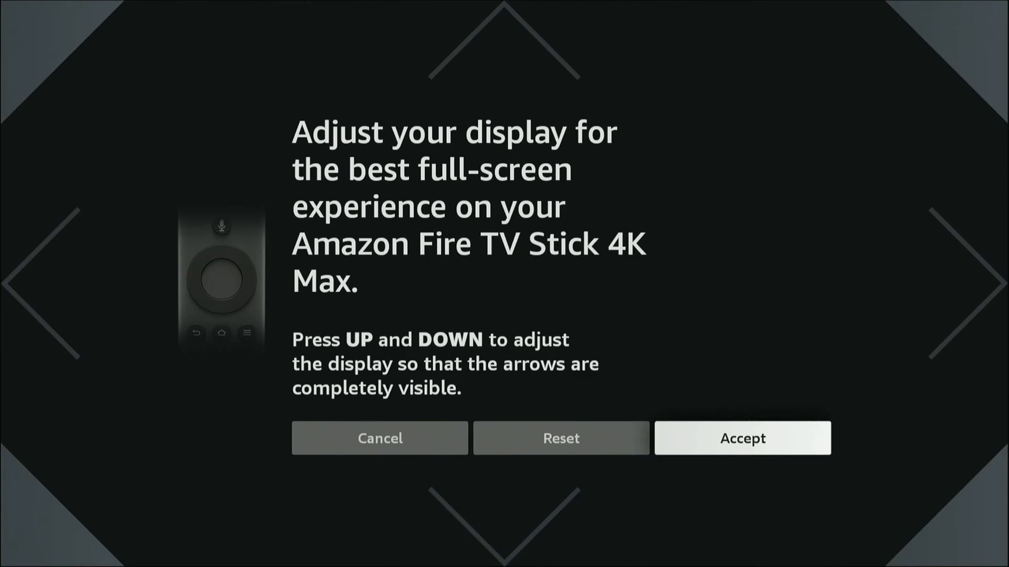
{"action": "left_click", "coordinate": [740, 438]}
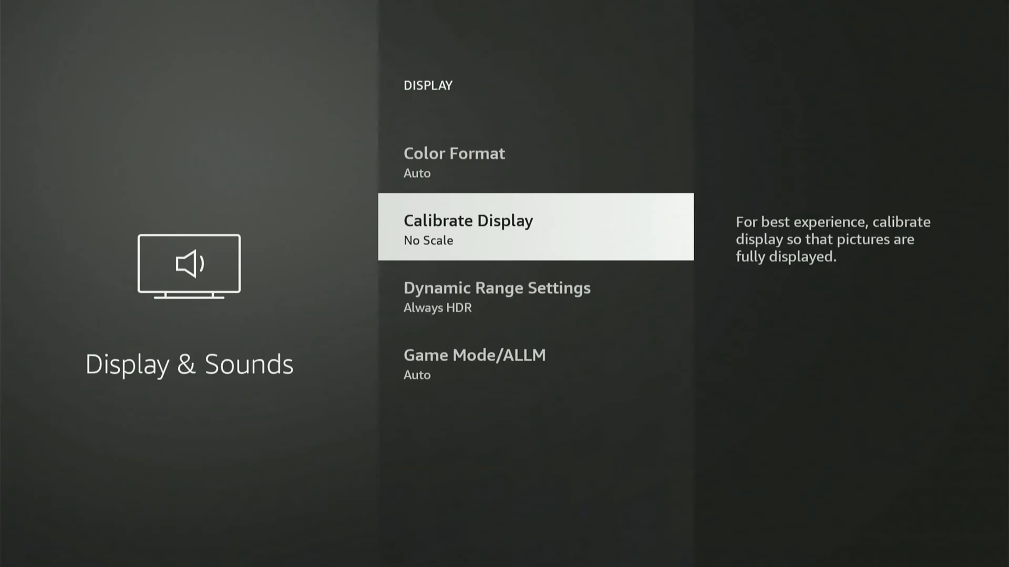